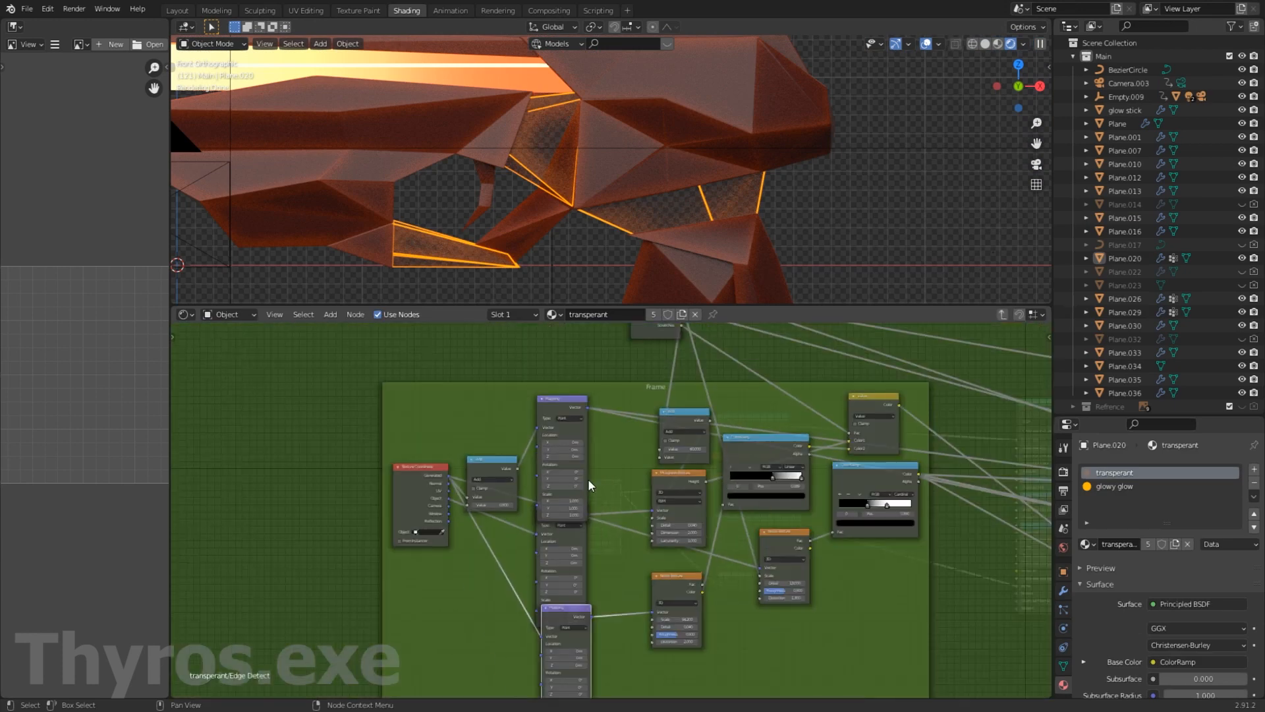
pyautogui.scroll(-3)
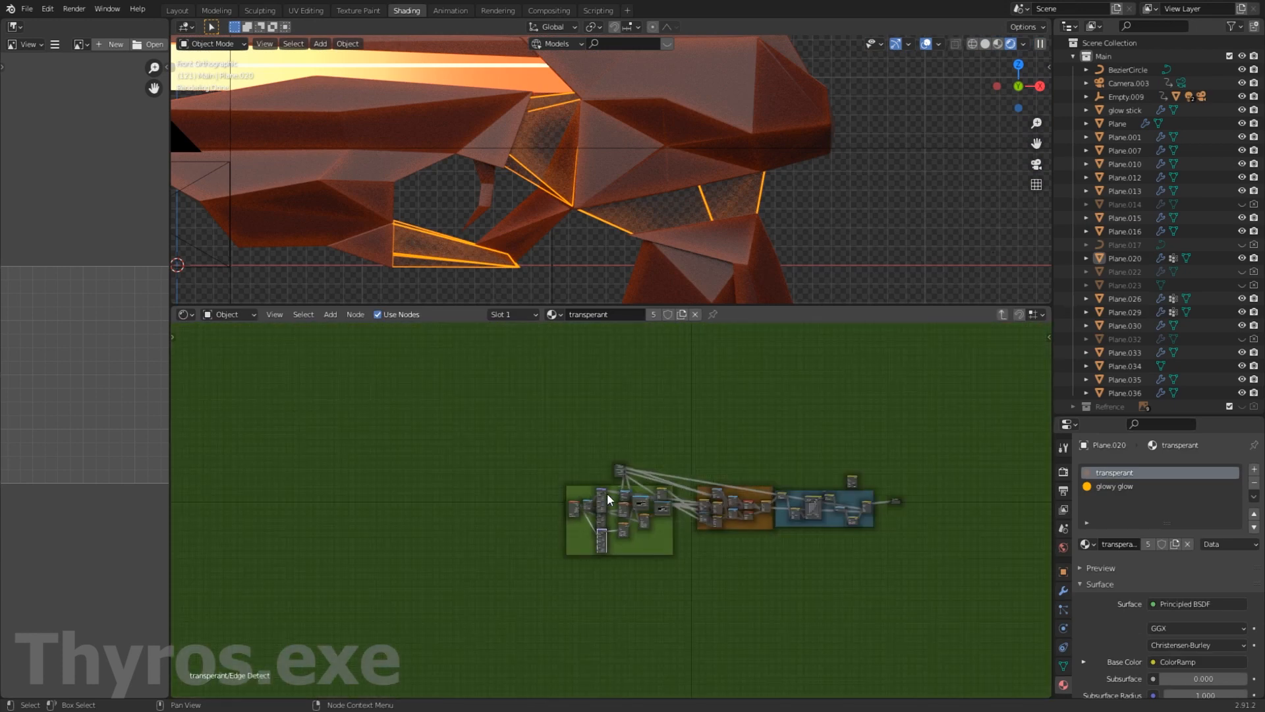